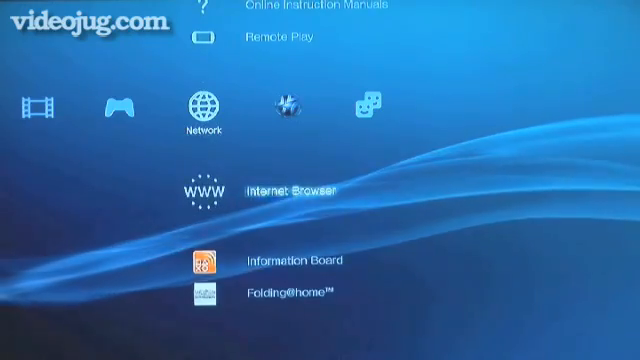
Step: Launch the Internet Browser and enter the address 'deojug.co'
click(189, 189)
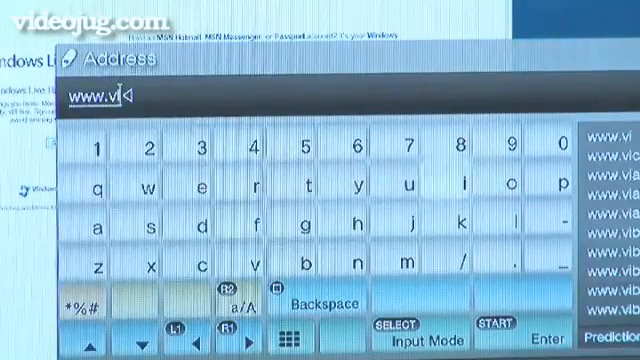
text(deojug.co)
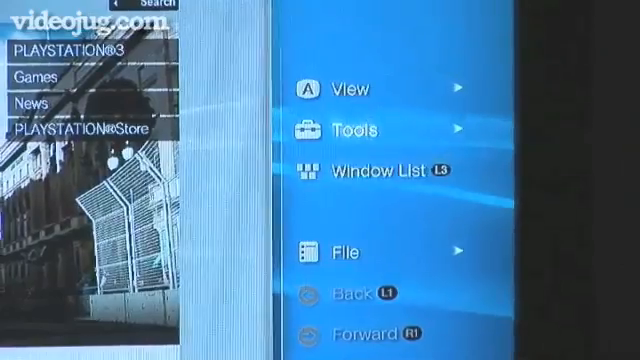
Step: In browser Tools, allow cookies and delete the cache
click(352, 131)
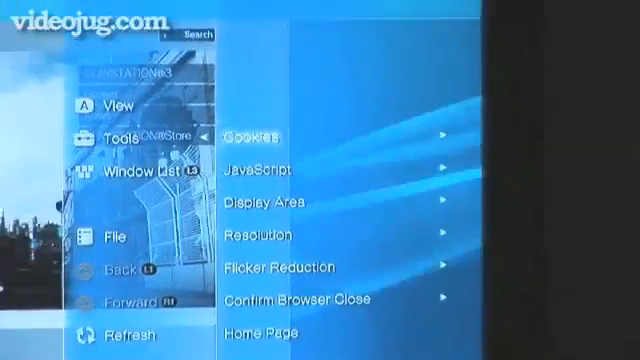
scroll(down, 3)
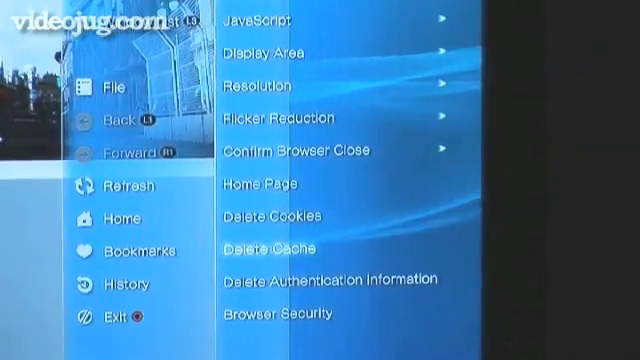
click(282, 242)
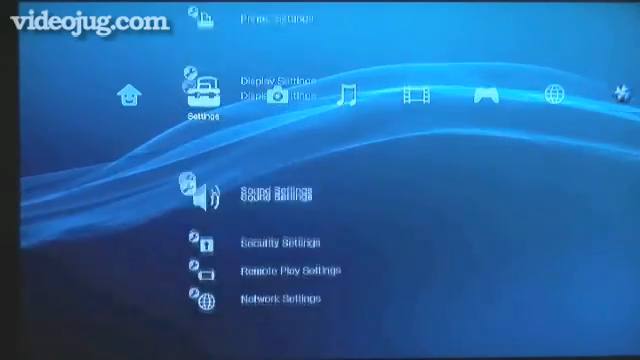
Step: Begin a wireless connection setup with manual network entry, then type 'cmd' into Windows search
scroll(down, 3)
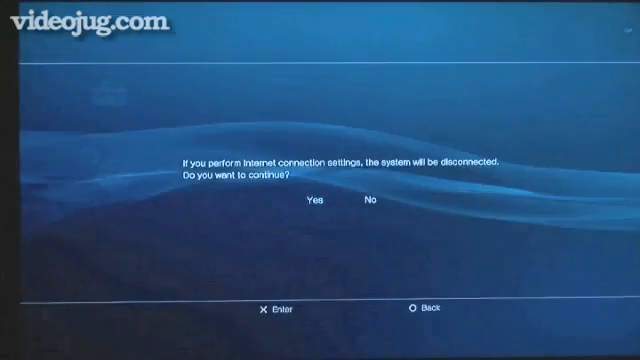
click(313, 196)
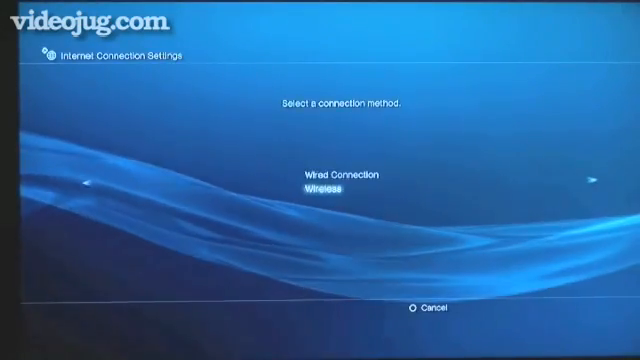
click(322, 192)
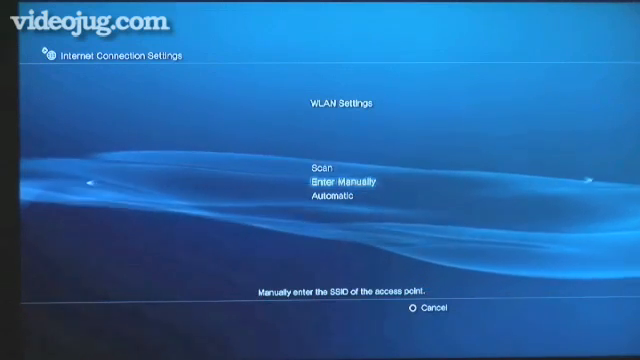
click(336, 182)
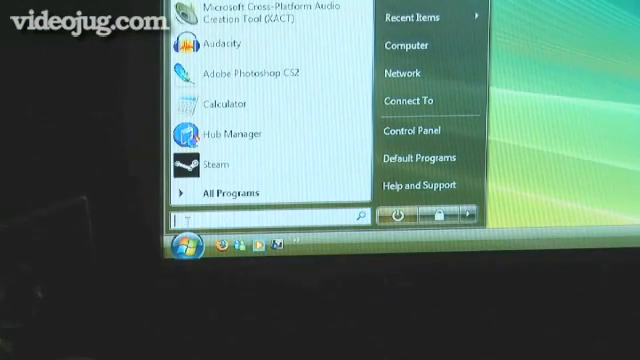
text(cmd)
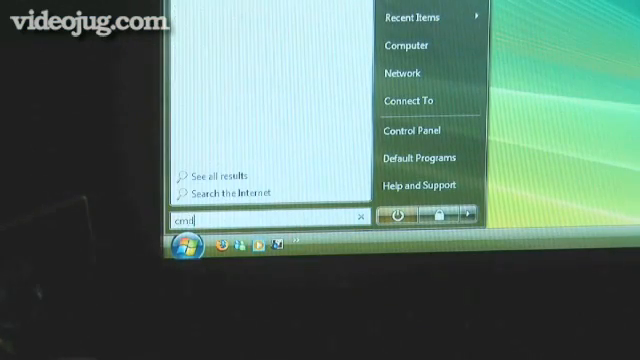